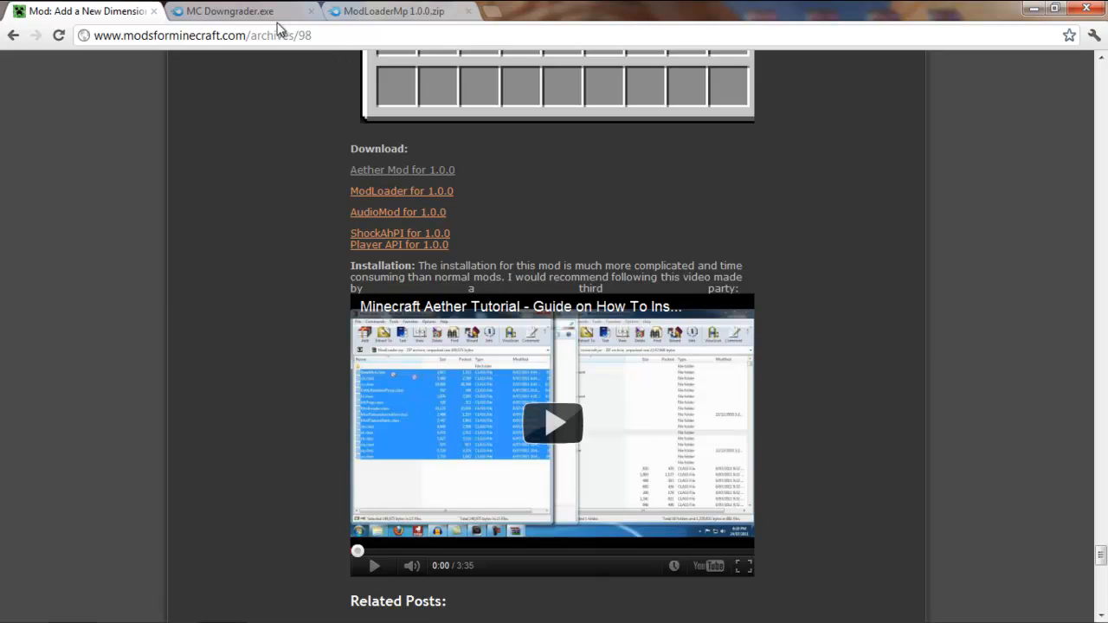
- Bring up the MediaFire pages for MC Downgrader.exe and ModLoaderMp 1.0.0.zip in Chrome
{"action": "left_click", "coordinate": [229, 11]}
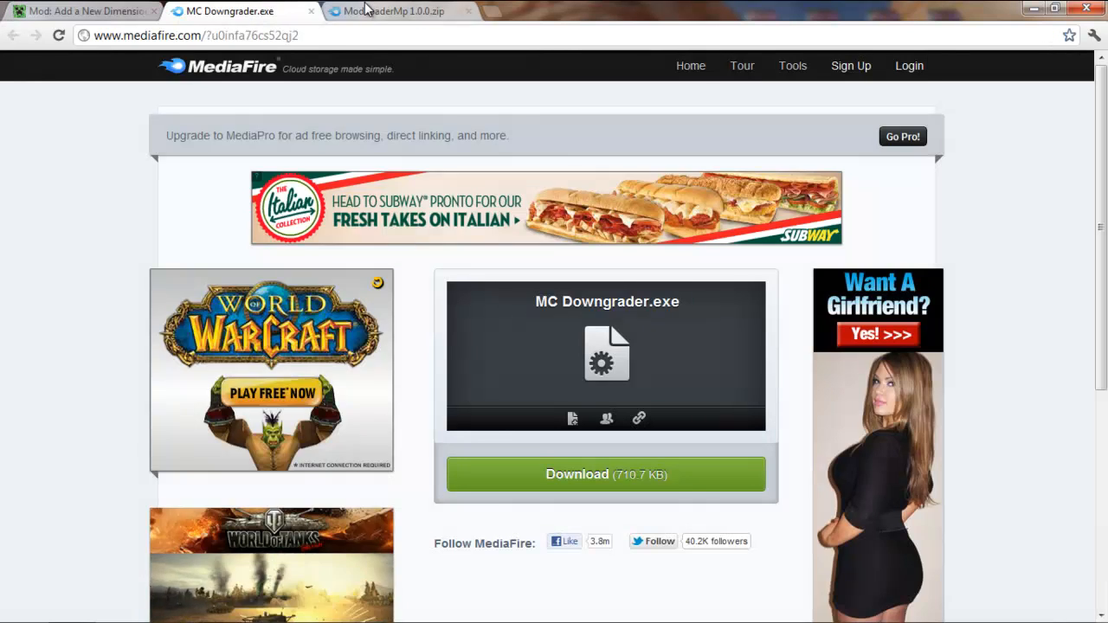
{"action": "left_click", "coordinate": [395, 11]}
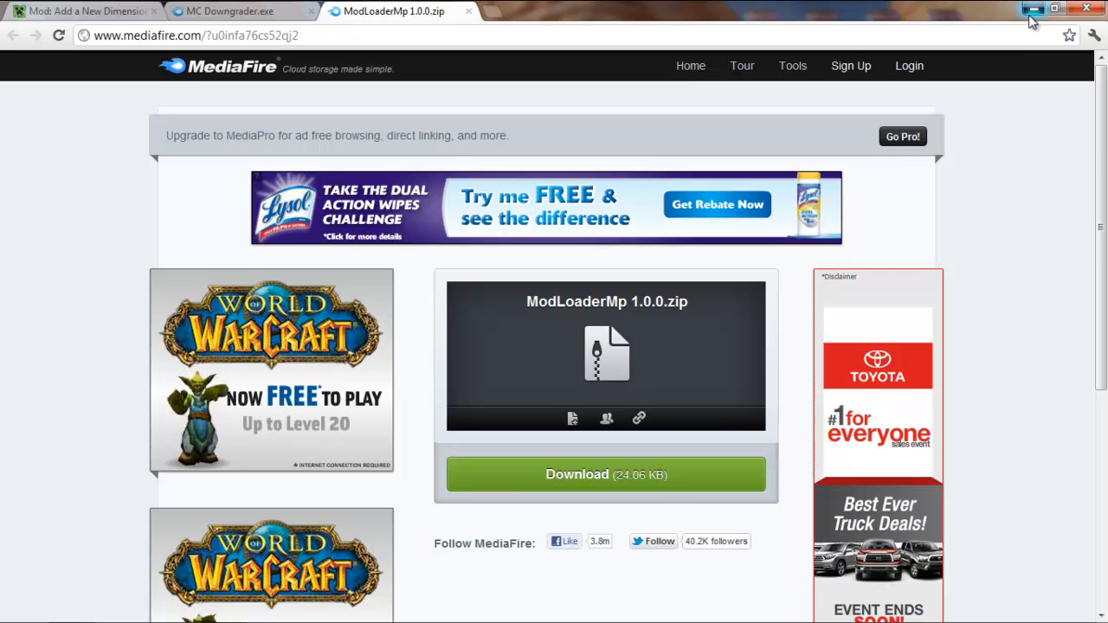
- Minimize Chrome and launch MC Downgrader from a Start search for 'mc downgrader'
{"action": "left_click", "coordinate": [1033, 8]}
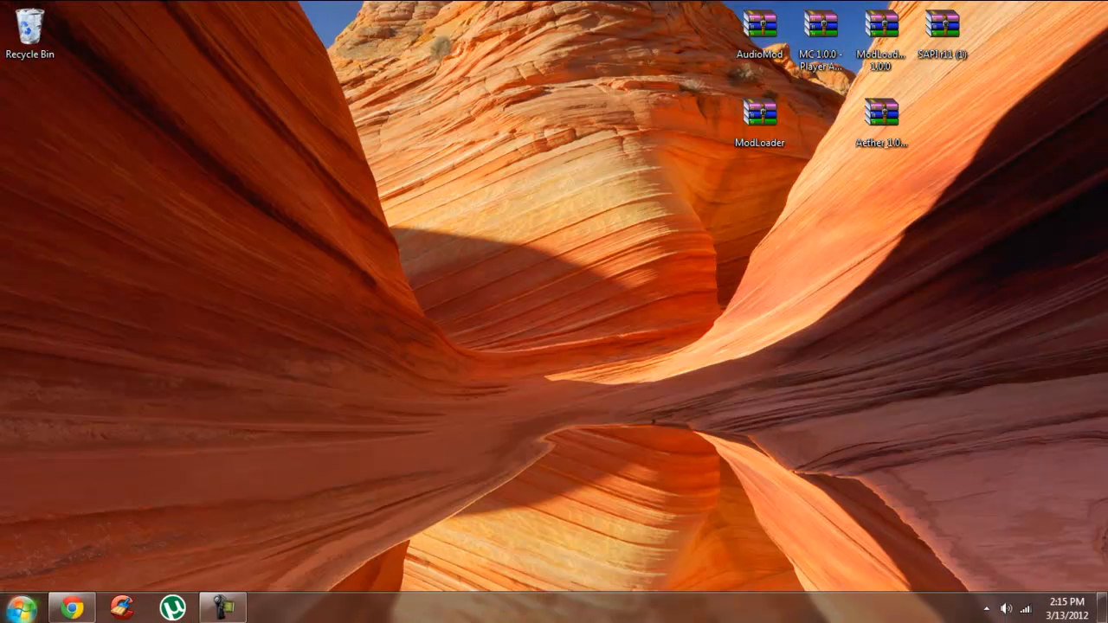
{"action": "type", "text": "mc downgrader"}
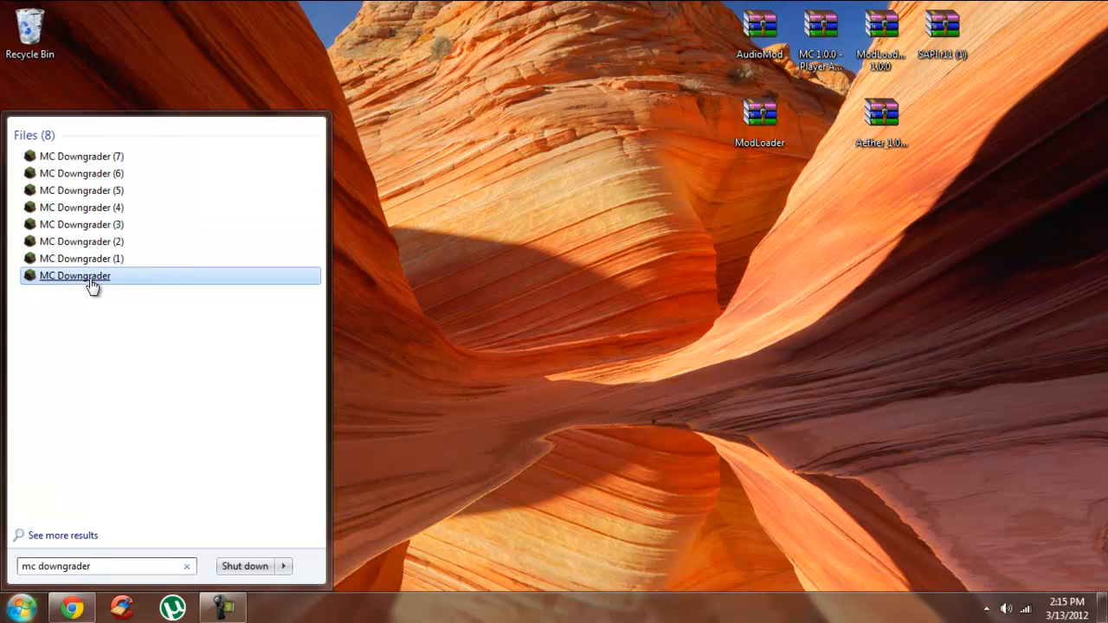
{"action": "left_click", "coordinate": [75, 275]}
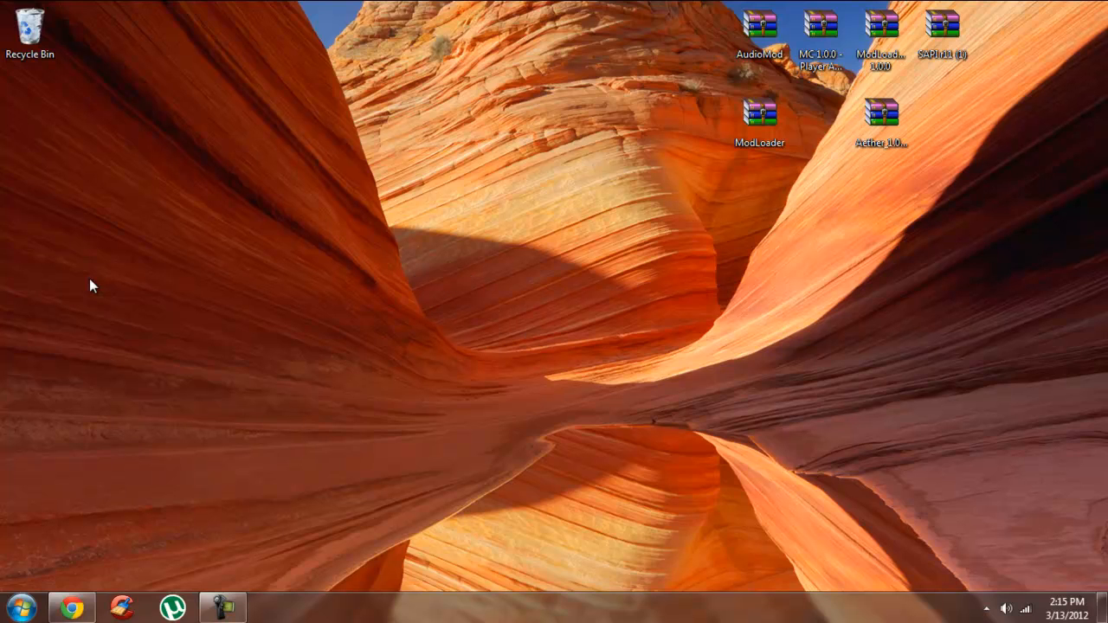
{"action": "mouse_move", "coordinate": [434, 284]}
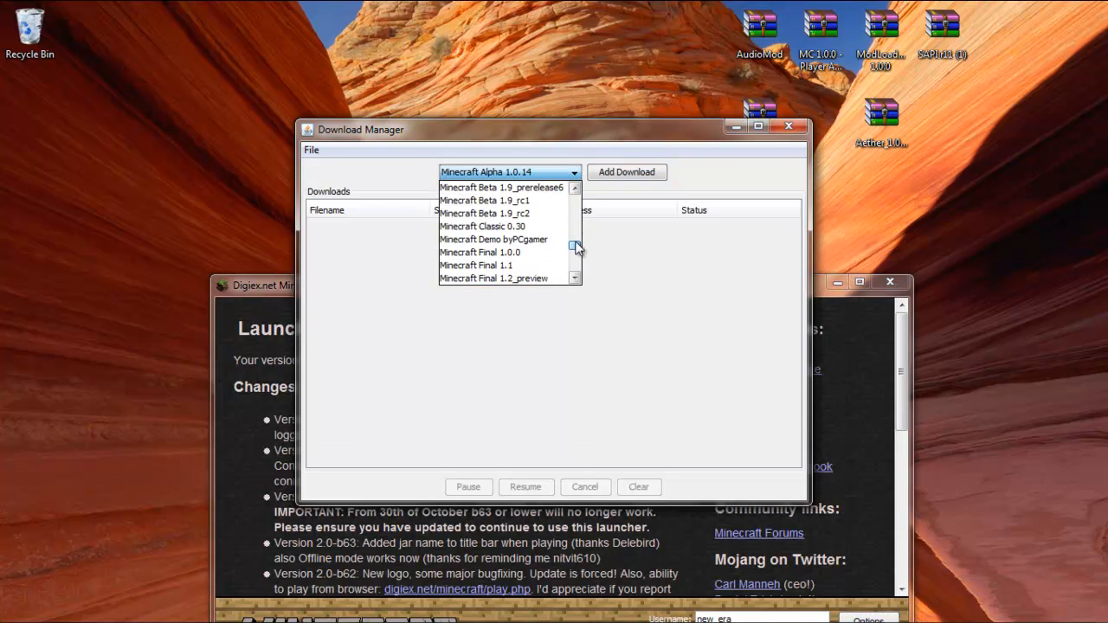
- Download final_1.0.0.jar by adding Minecraft Final 1.0.0 in the Download Manager
{"action": "left_click", "coordinate": [474, 253]}
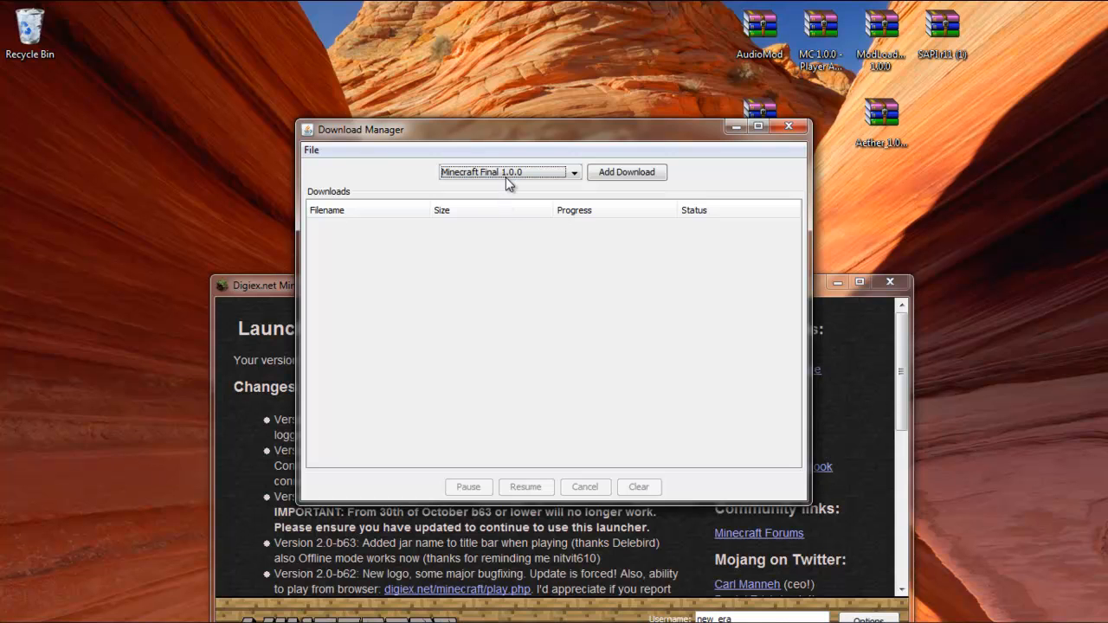
{"action": "mouse_move", "coordinate": [657, 228]}
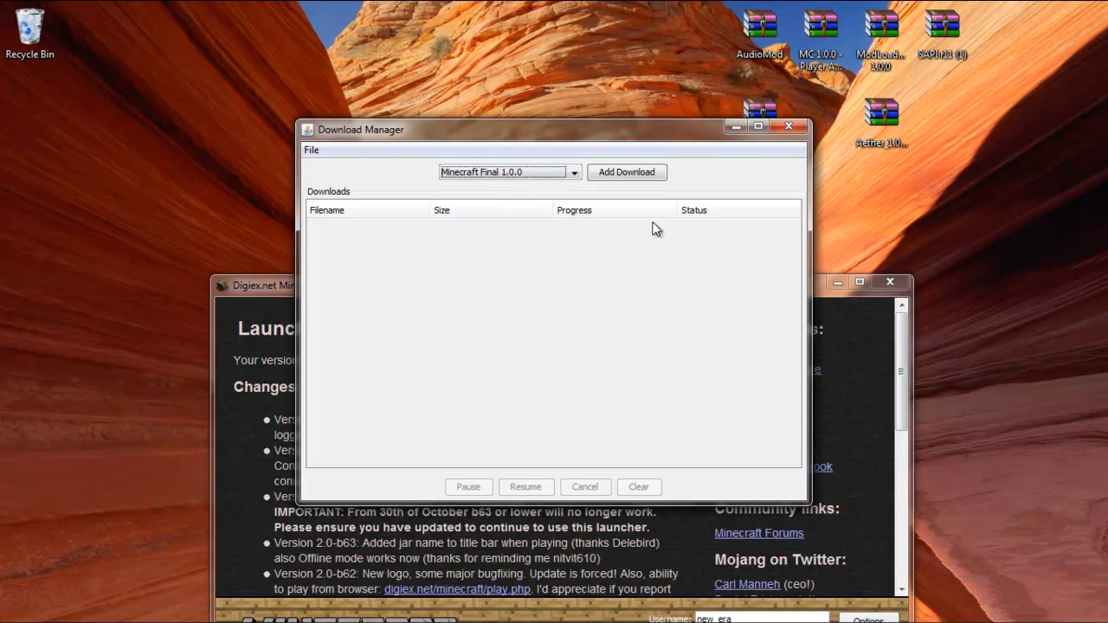
{"action": "left_click", "coordinate": [626, 171]}
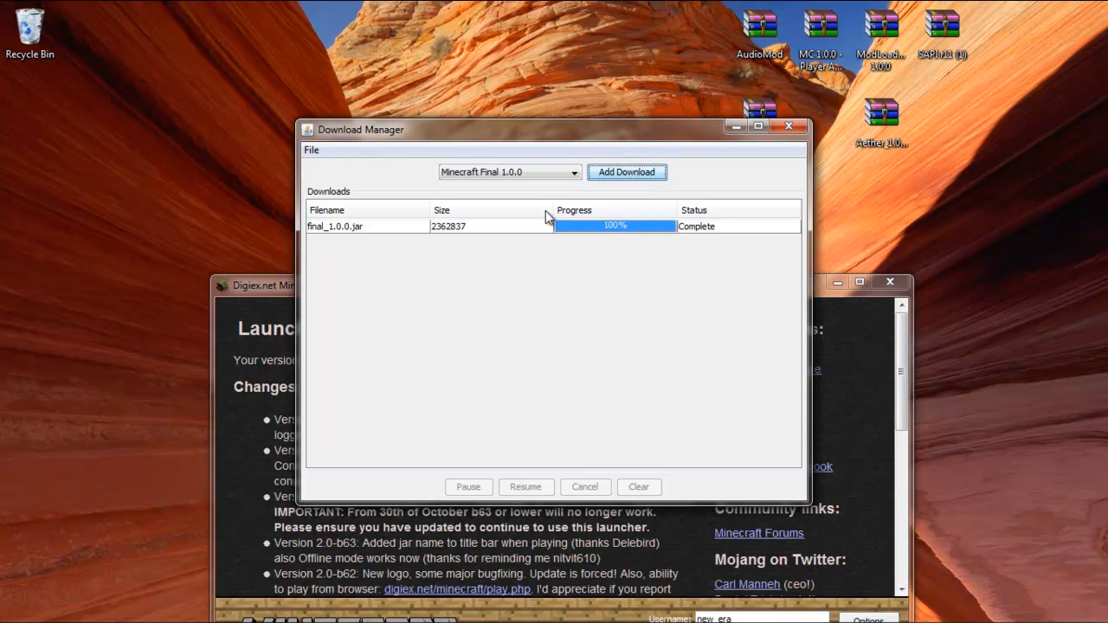
- Browse via %appdata% to Roaming\.minecraft\bin and select the final_1.0.0 jar
{"action": "left_click", "coordinate": [18, 606]}
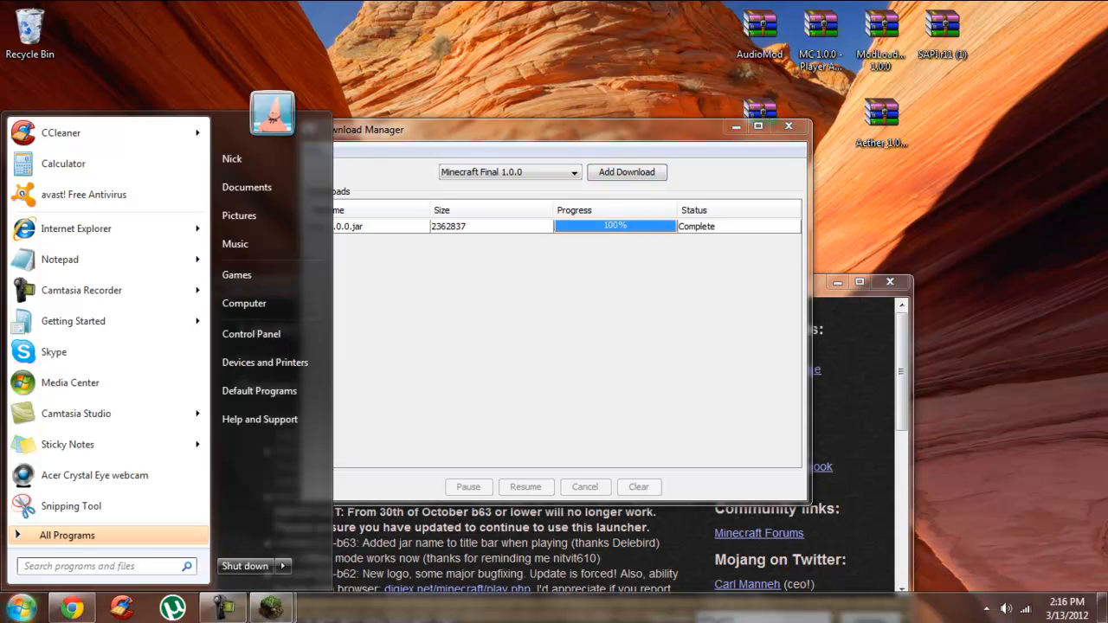
{"action": "type", "text": "%appdata%"}
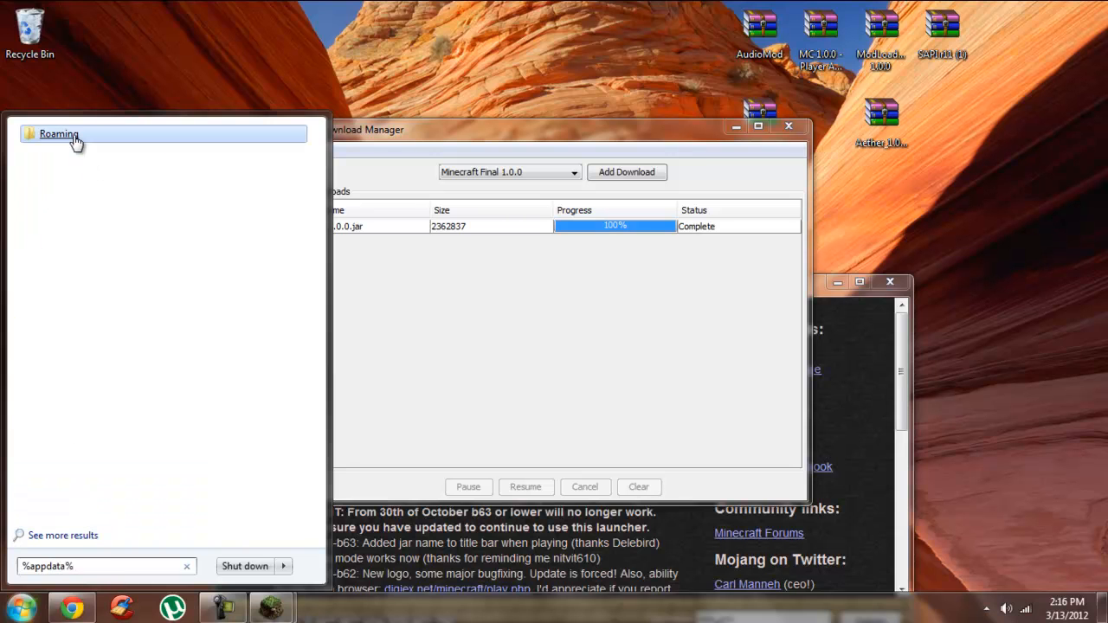
{"action": "left_click", "coordinate": [58, 134]}
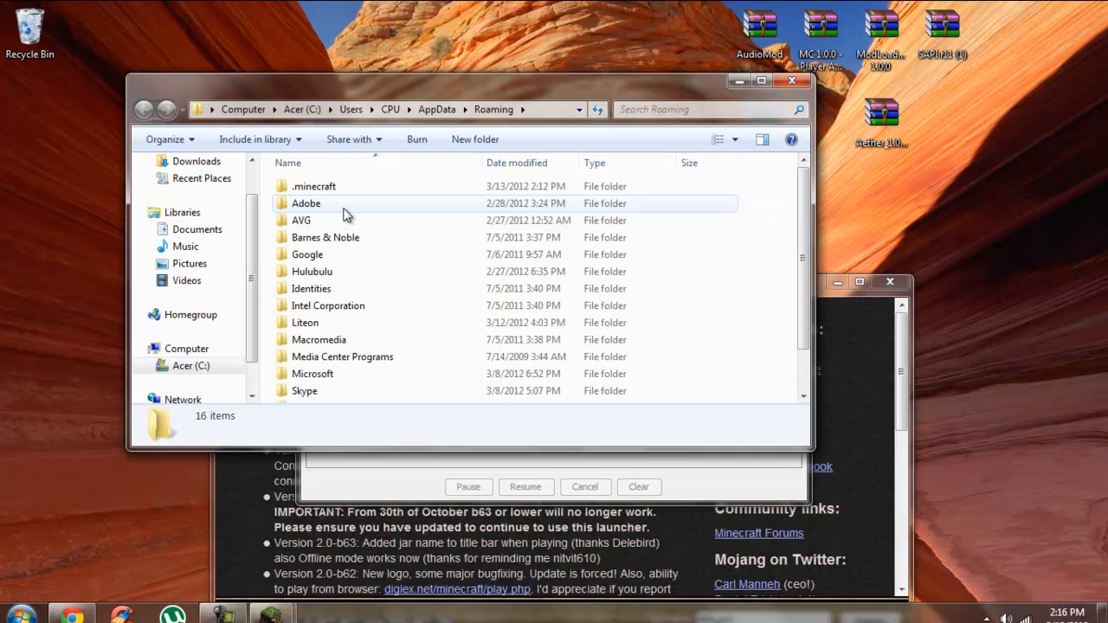
{"action": "double_click", "coordinate": [314, 187]}
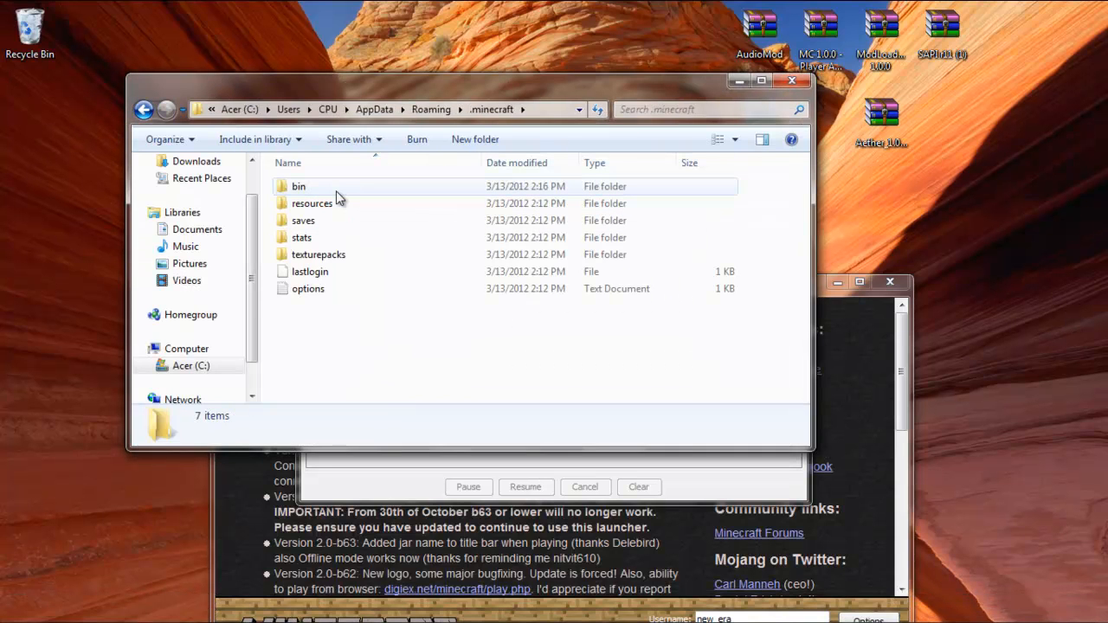
{"action": "double_click", "coordinate": [298, 187]}
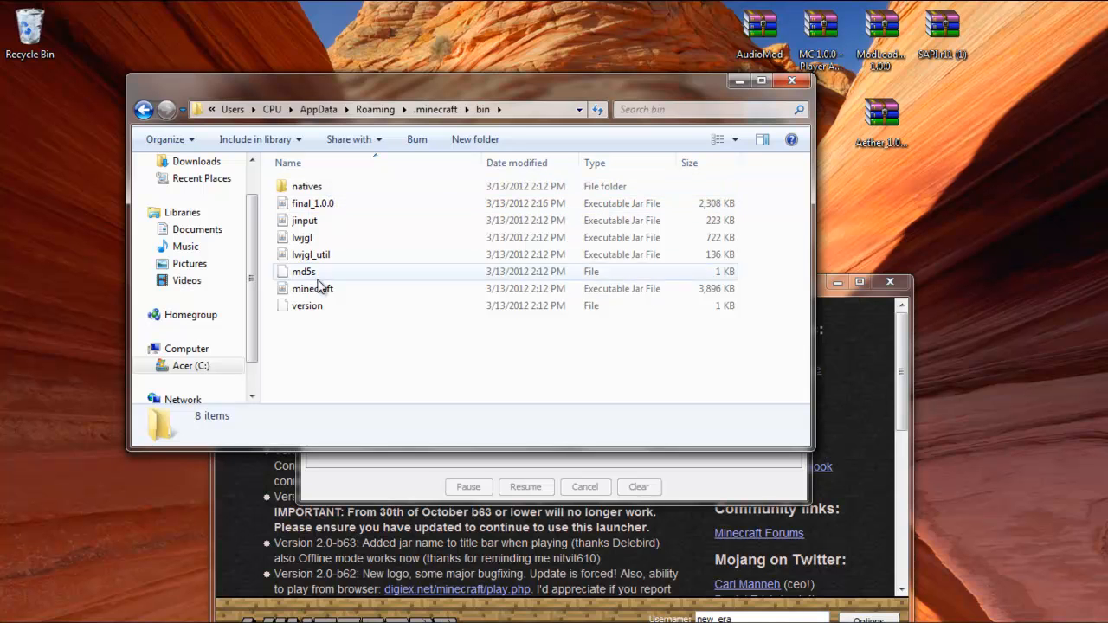
{"action": "left_click", "coordinate": [311, 203]}
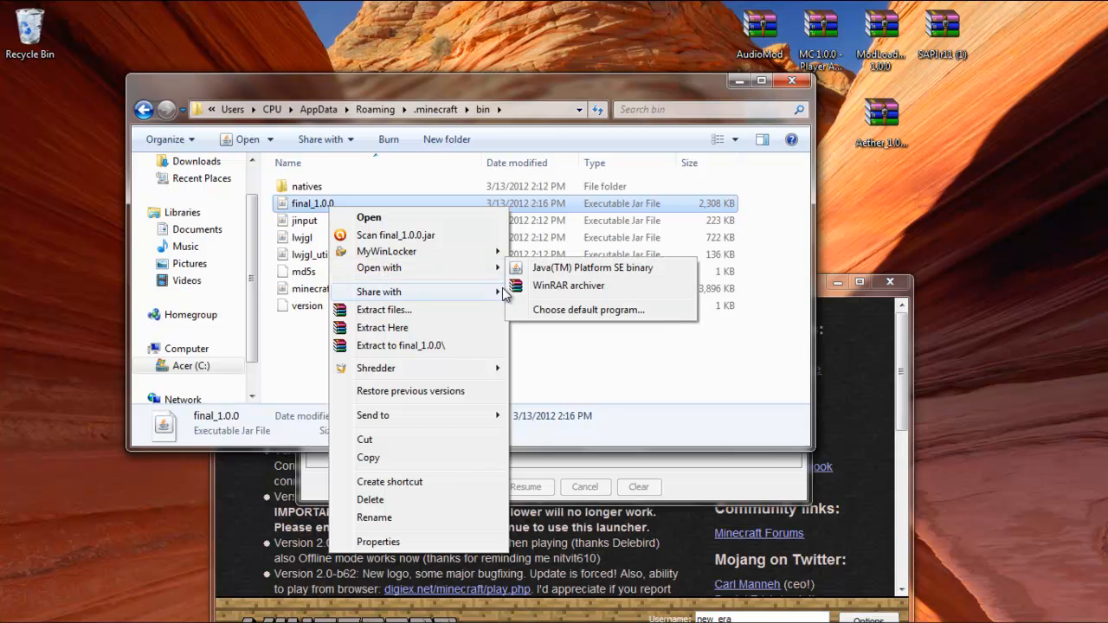
- Open final_1.0.0.jar in WinRAR, delete its META-INF folder and close the Download Manager
{"action": "left_click", "coordinate": [567, 286]}
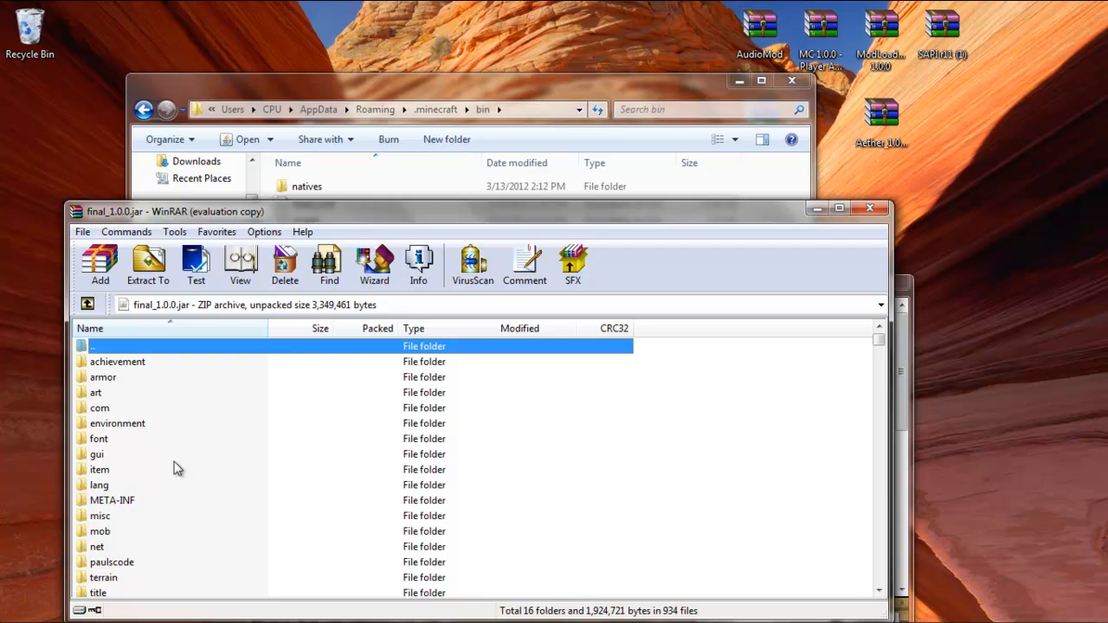
{"action": "right_click", "coordinate": [111, 501]}
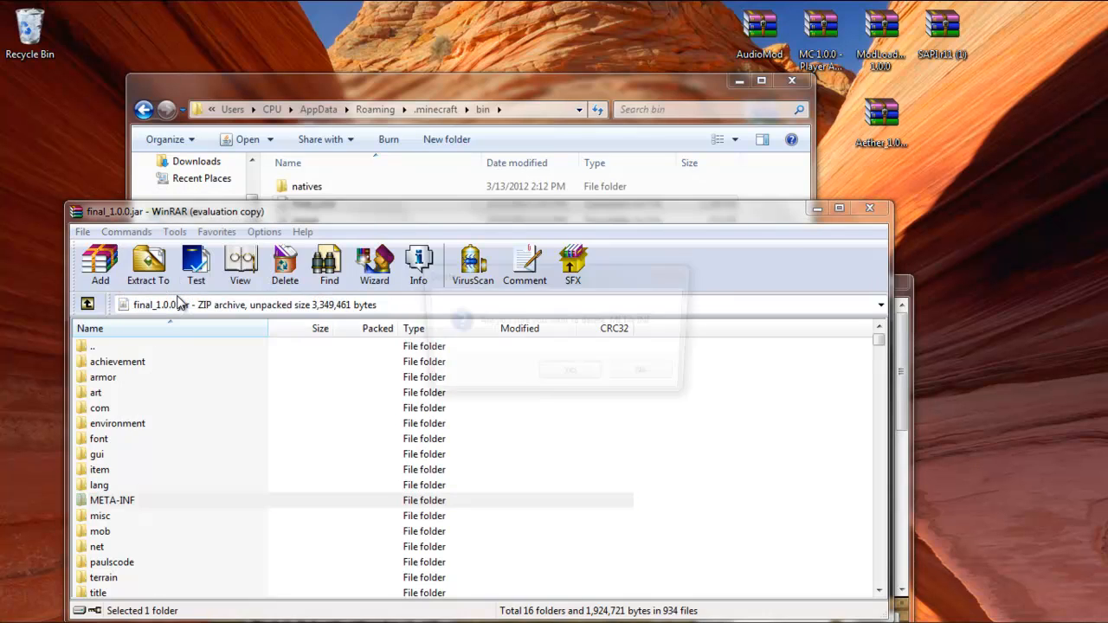
{"action": "left_click", "coordinate": [284, 267]}
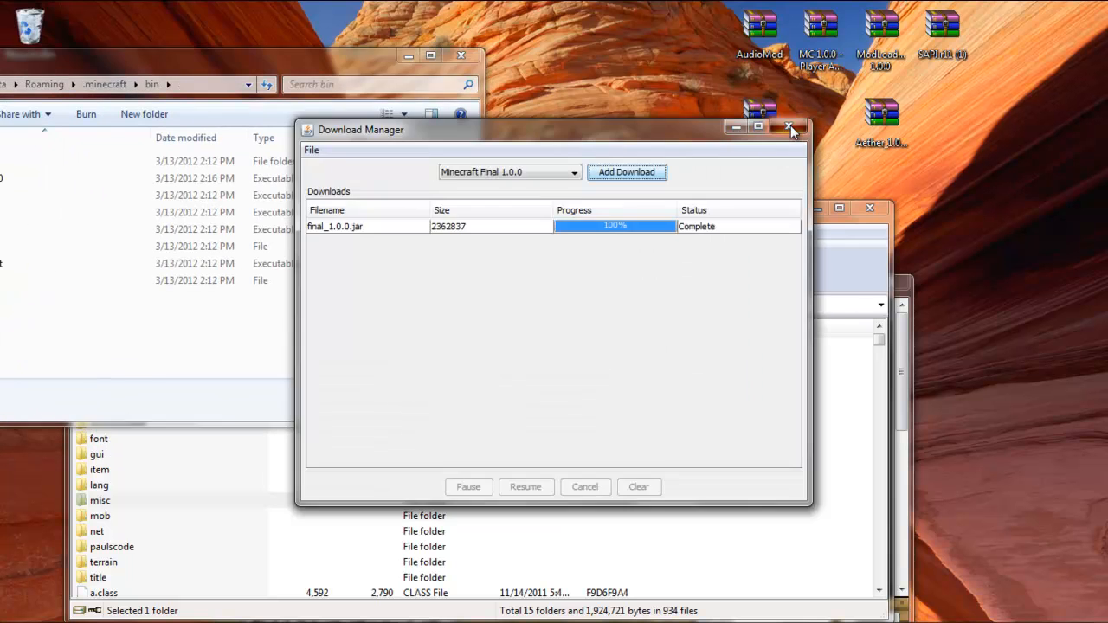
{"action": "left_click", "coordinate": [790, 128]}
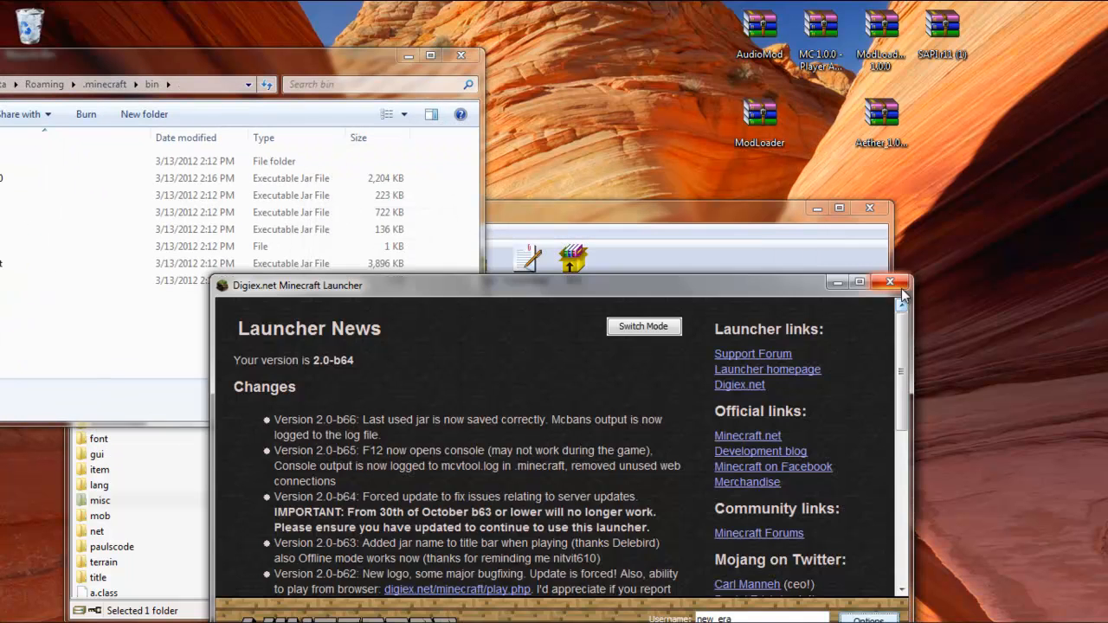
- Close the launcher and add ModLoader's and AudioMod's class files into final_1.0.0.jar
{"action": "left_click", "coordinate": [890, 282]}
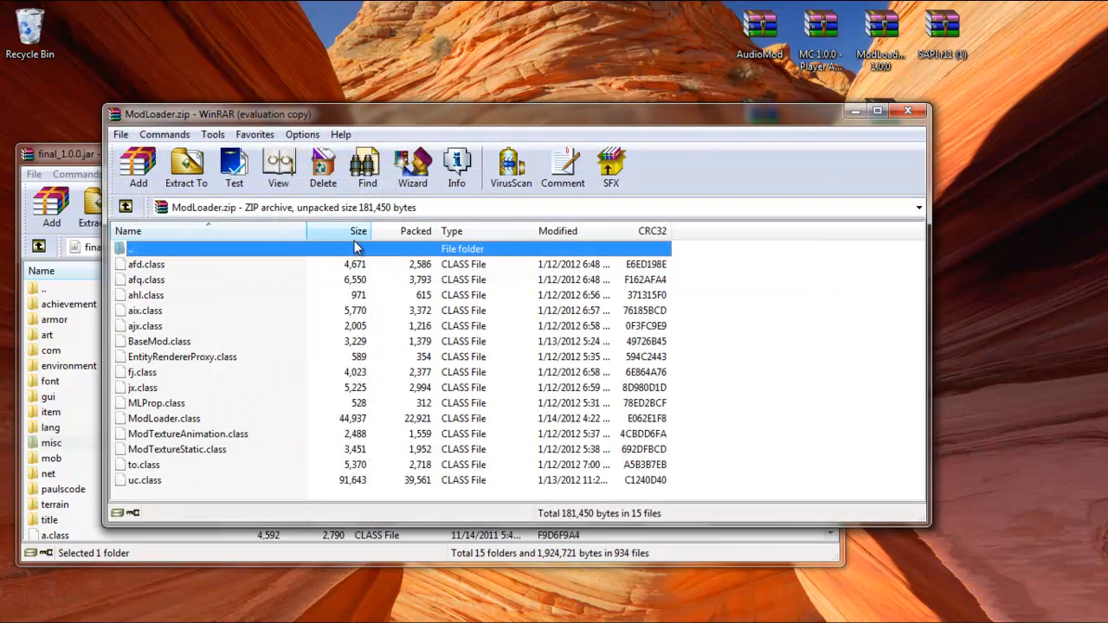
{"action": "key", "text": "ctrl+a"}
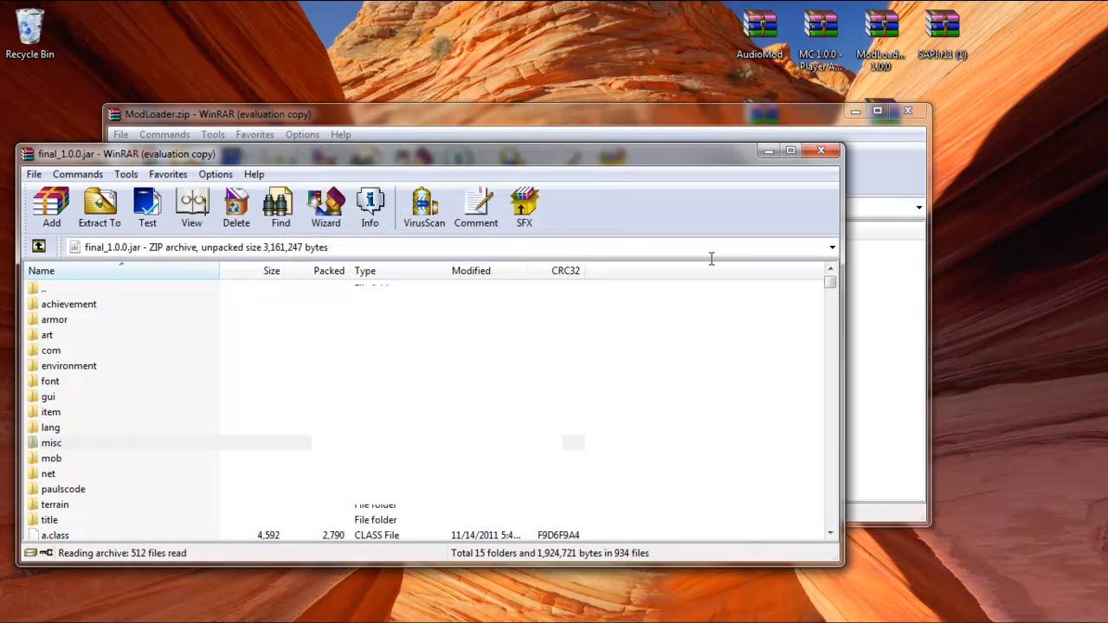
{"action": "left_click", "coordinate": [52, 443]}
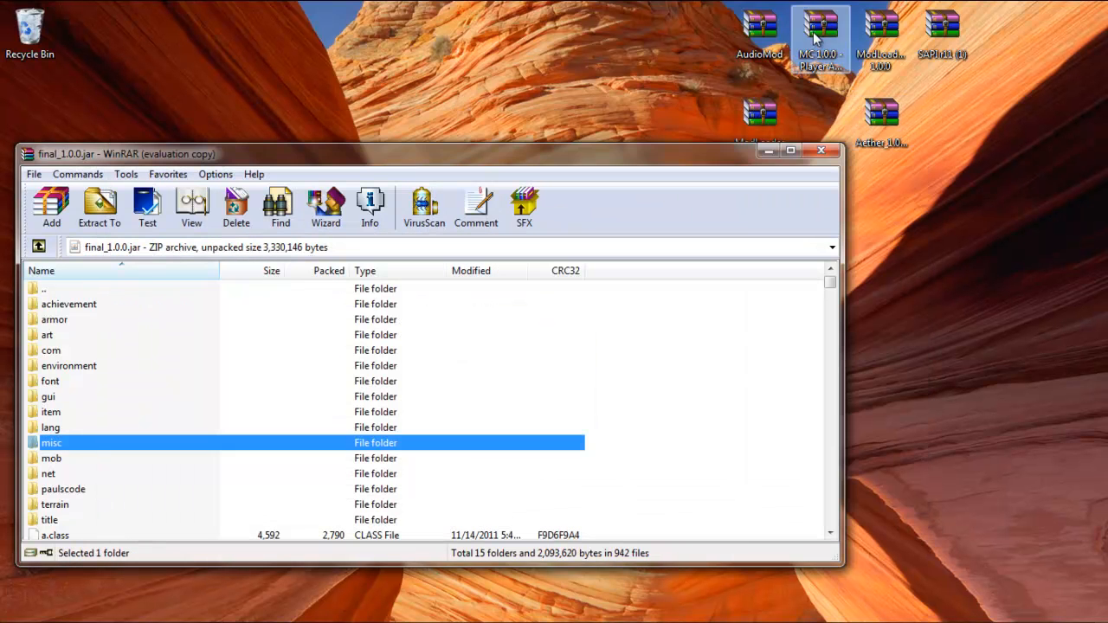
{"action": "double_click", "coordinate": [758, 32]}
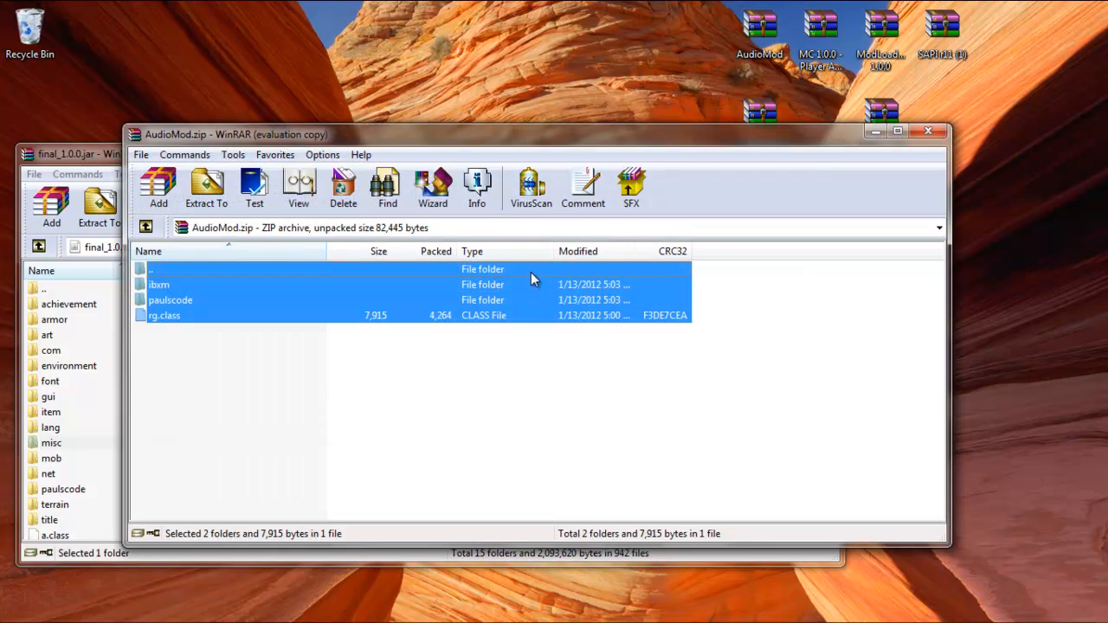
{"action": "left_click", "coordinate": [206, 187]}
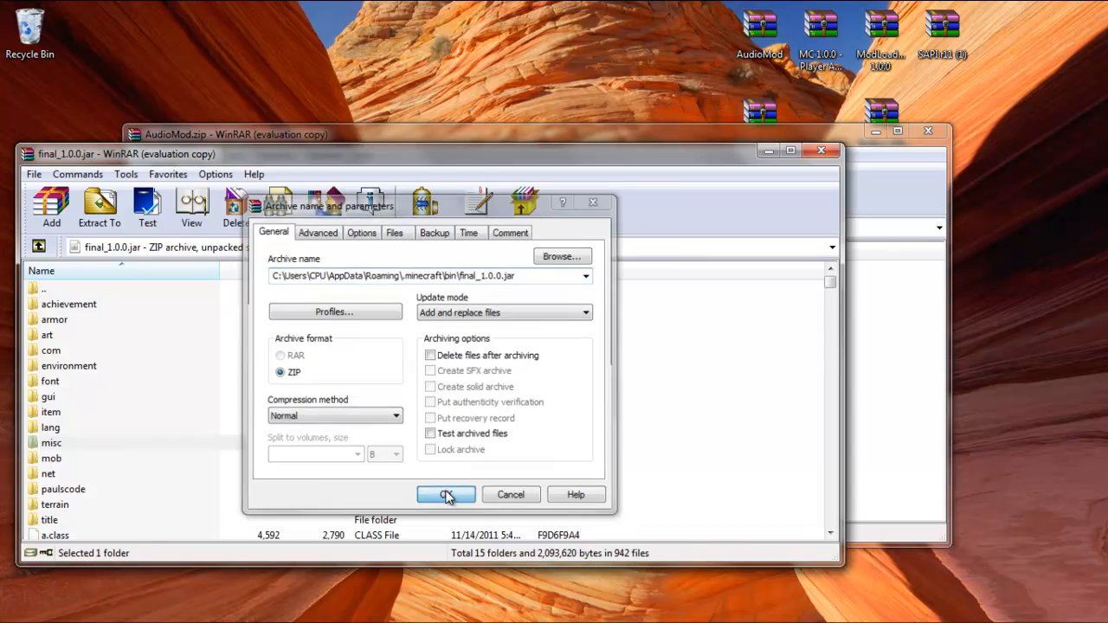
{"action": "left_click", "coordinate": [447, 495]}
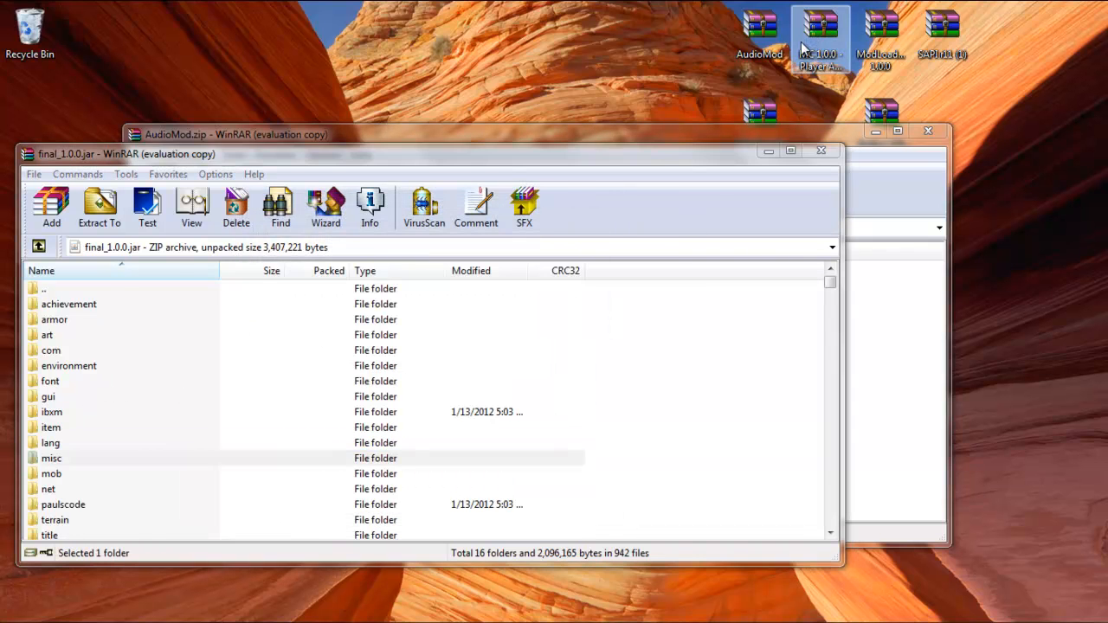
- Add the Player API client classes into final_1.0.0.jar, reaching 946 files
{"action": "double_click", "coordinate": [819, 26]}
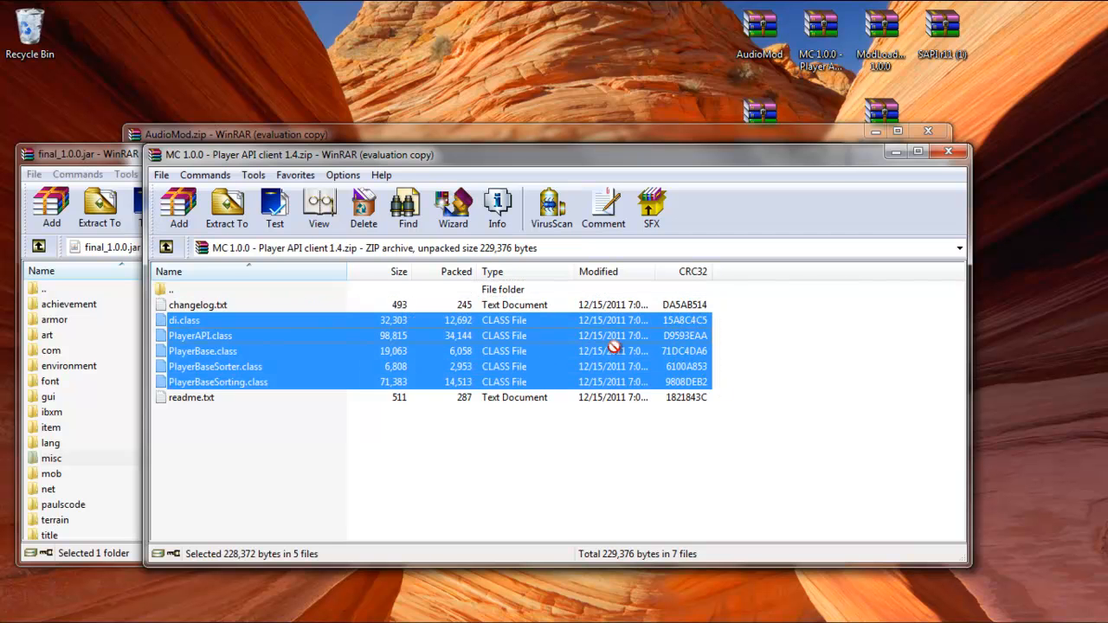
{"action": "left_click", "coordinate": [52, 208]}
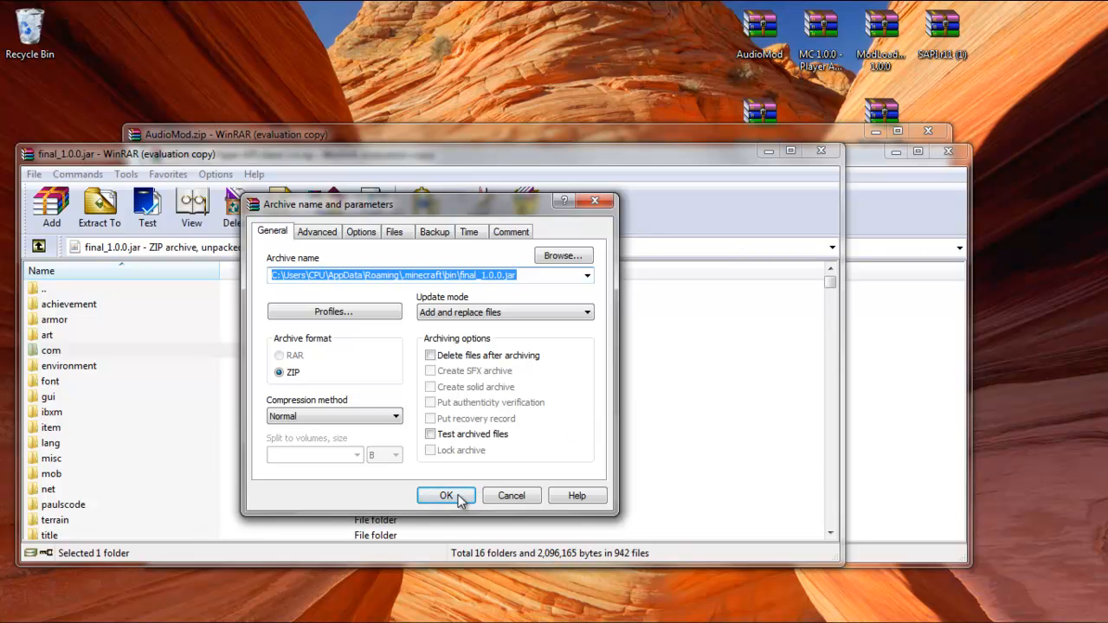
{"action": "left_click", "coordinate": [447, 495]}
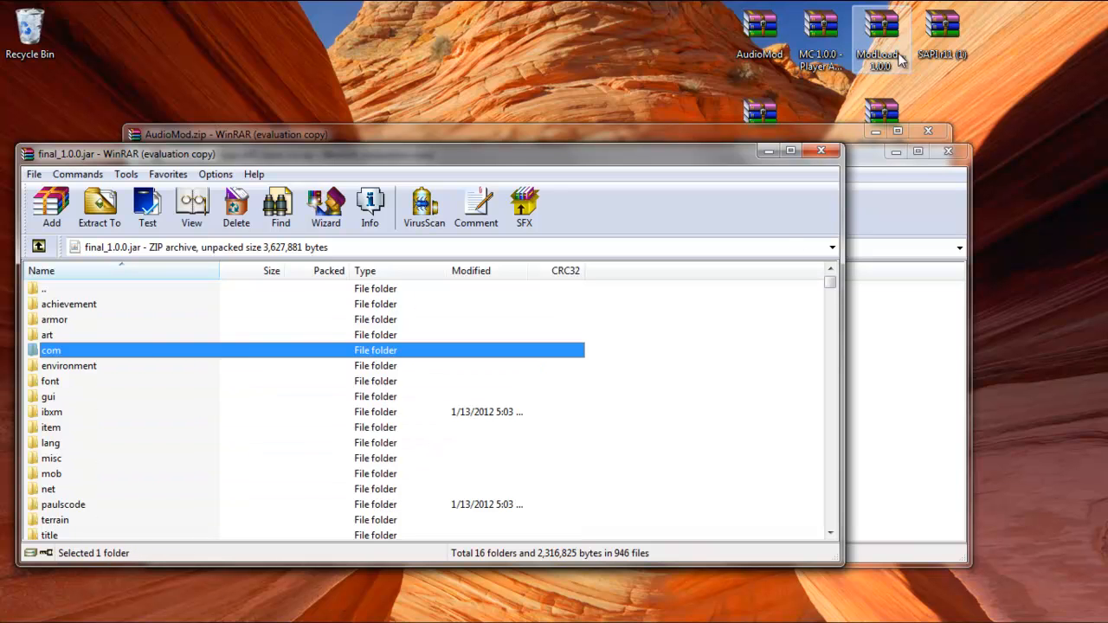
- Add SAPI's bin files and ModLoaderMp's files into final_1.0.0.jar, reaching 975 files
{"action": "left_click", "coordinate": [99, 207]}
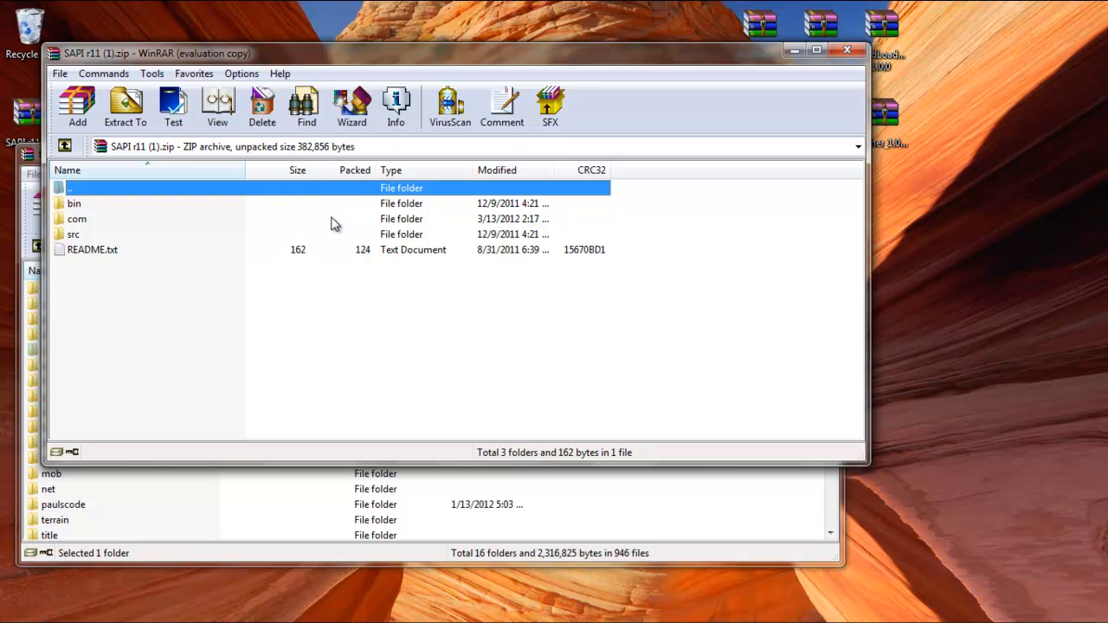
{"action": "double_click", "coordinate": [76, 218]}
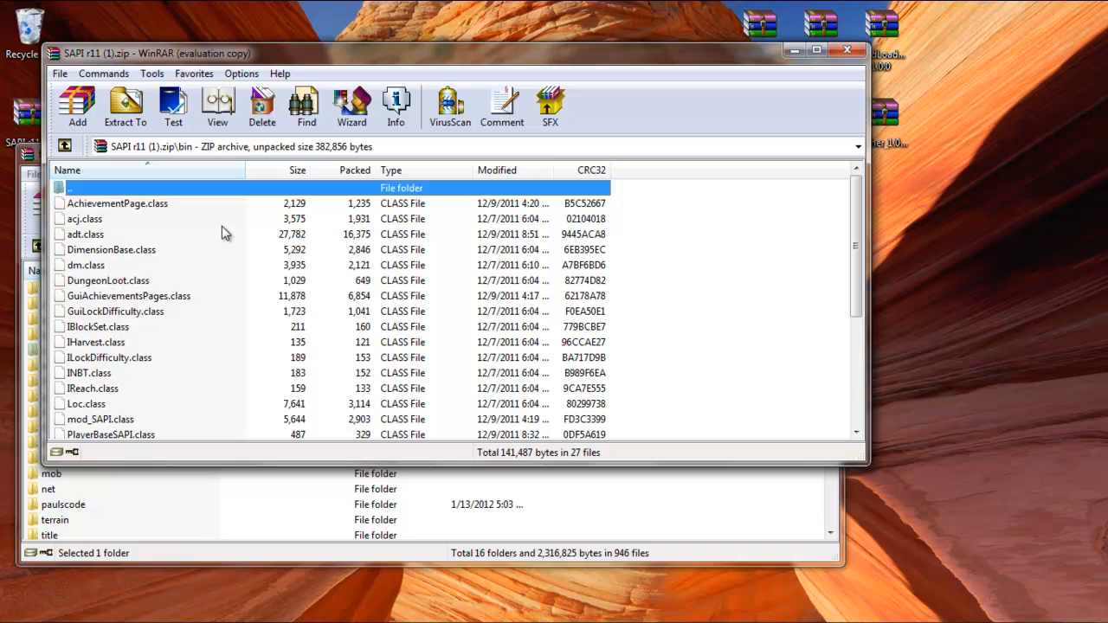
{"action": "key", "text": "ctrl+a"}
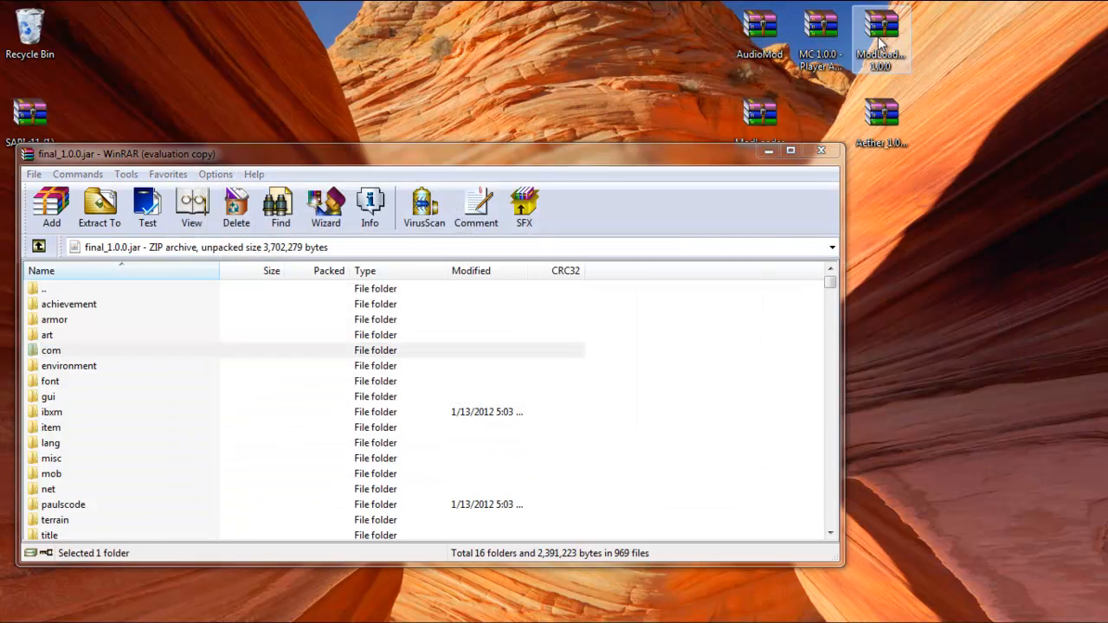
{"action": "double_click", "coordinate": [879, 31]}
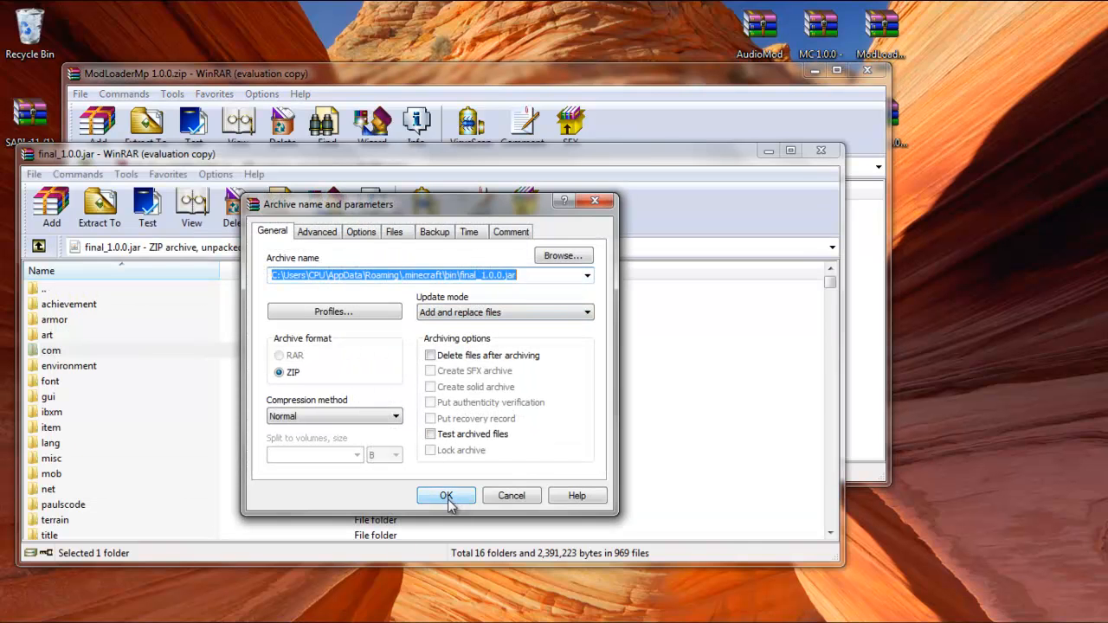
{"action": "left_click", "coordinate": [447, 496]}
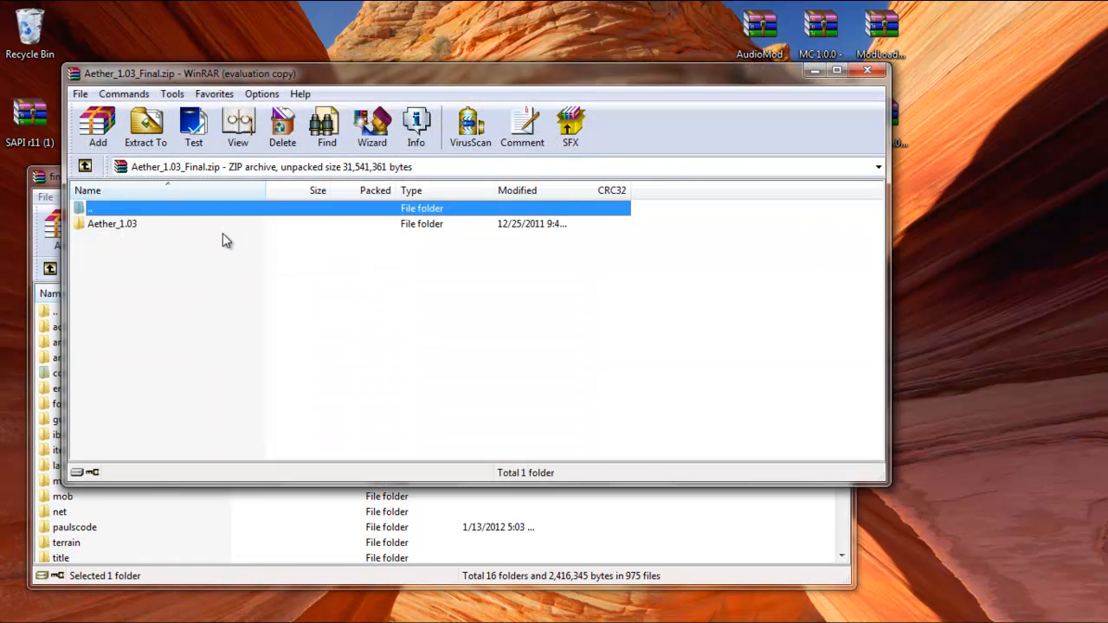
- Add the contents of Aether_1.03's jar folder into final_1.0.0.jar, reaching 1210 files
{"action": "double_click", "coordinate": [110, 223]}
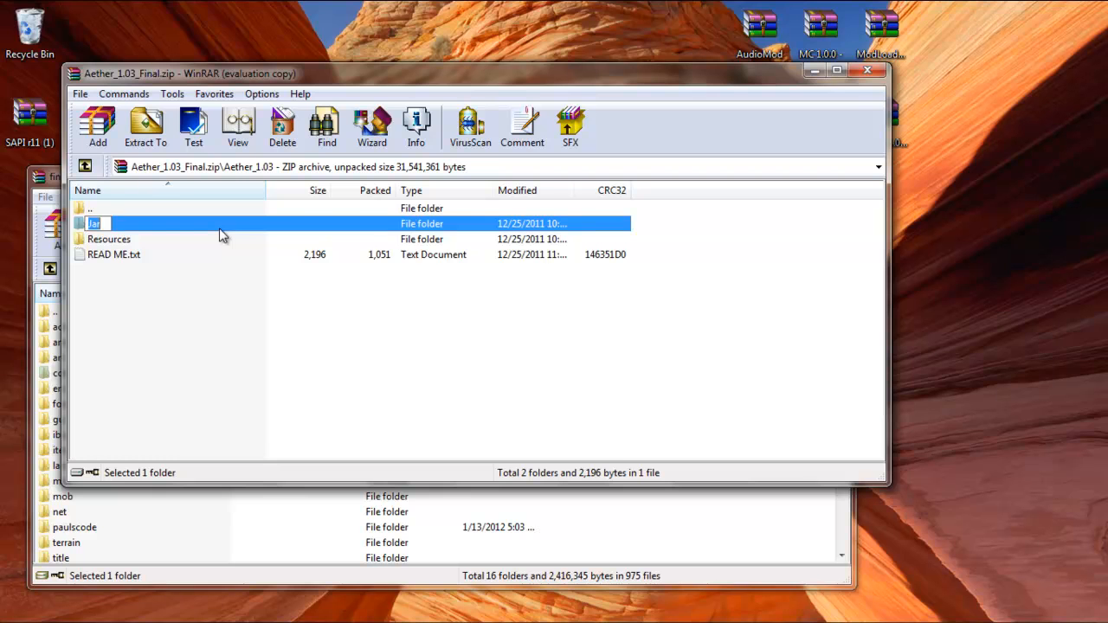
{"action": "double_click", "coordinate": [93, 223]}
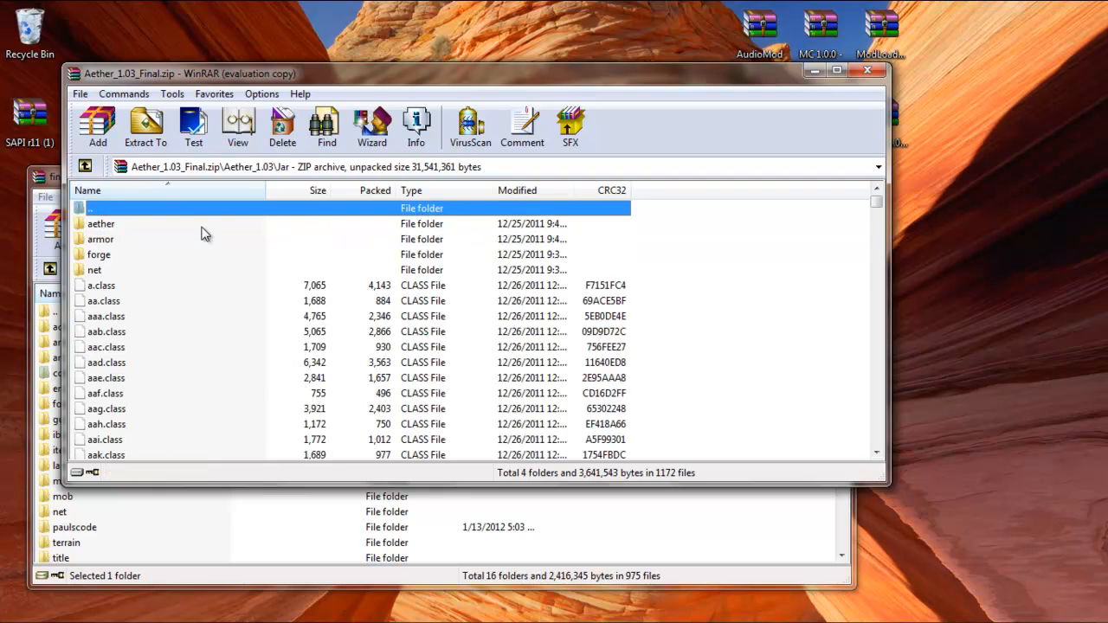
{"action": "key", "text": "ctrl+a"}
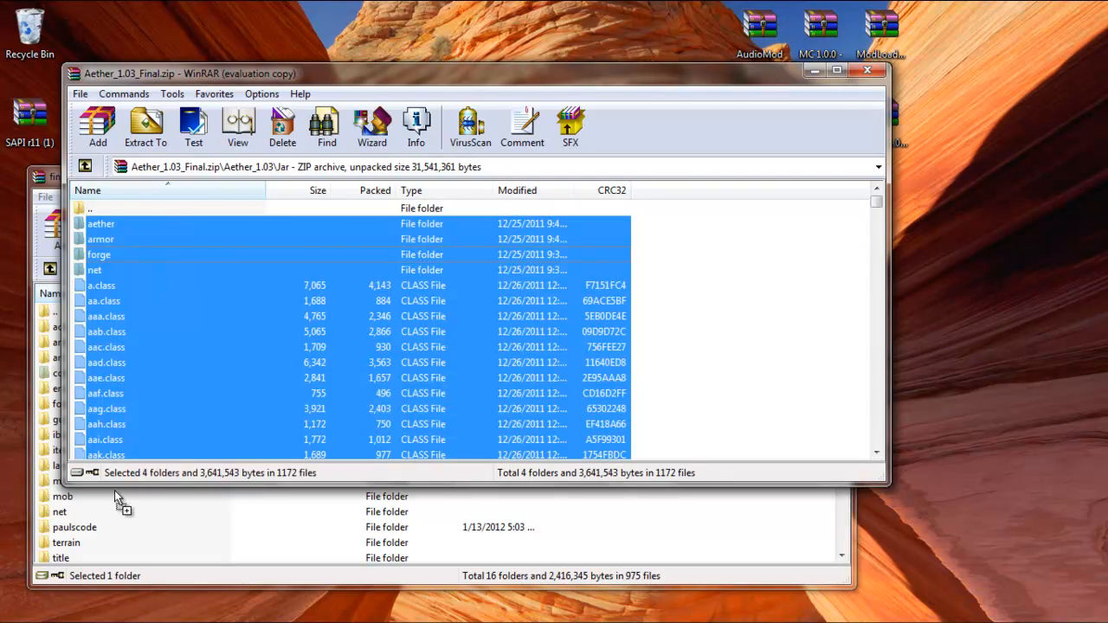
{"action": "left_click", "coordinate": [145, 125]}
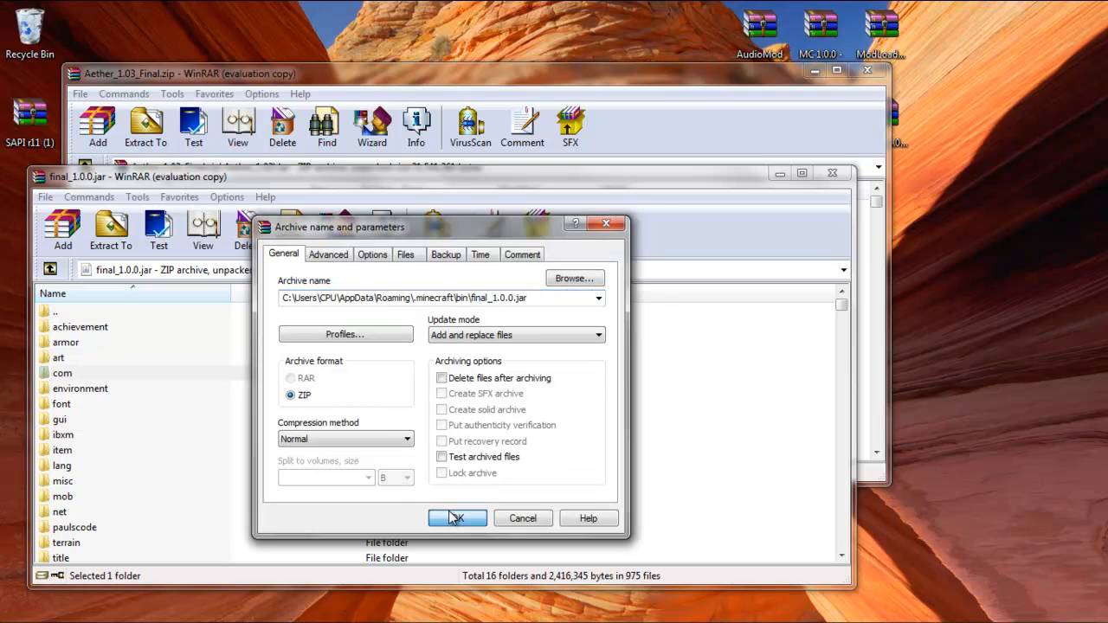
{"action": "left_click", "coordinate": [458, 518]}
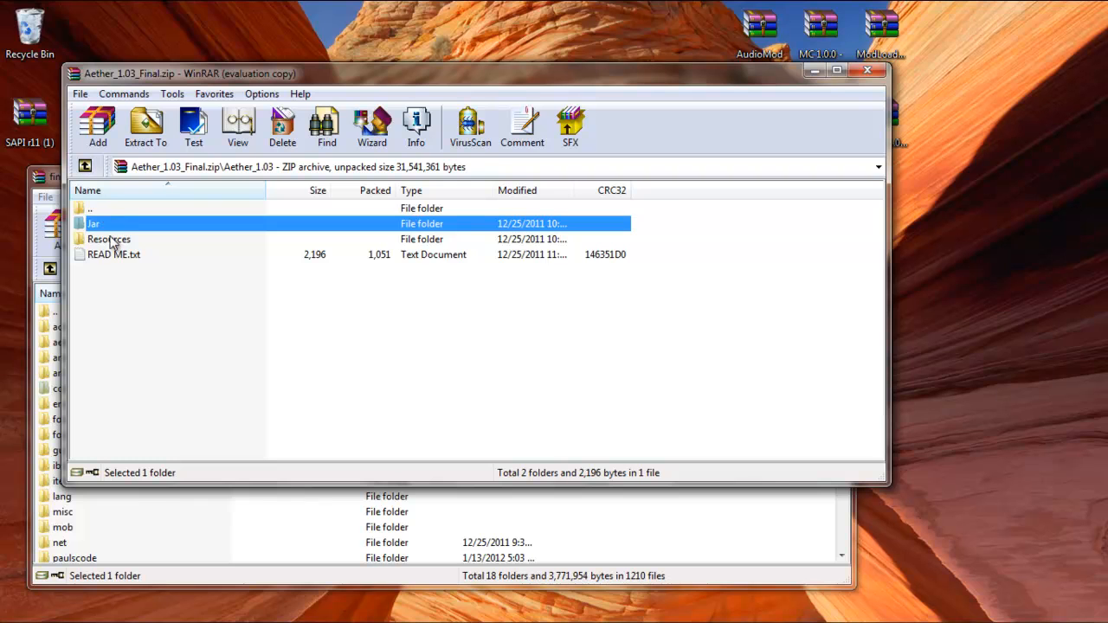
- View Aether's Resources folder and .minecraft\bin, then close the WinRAR and Explorer windows
{"action": "double_click", "coordinate": [108, 239]}
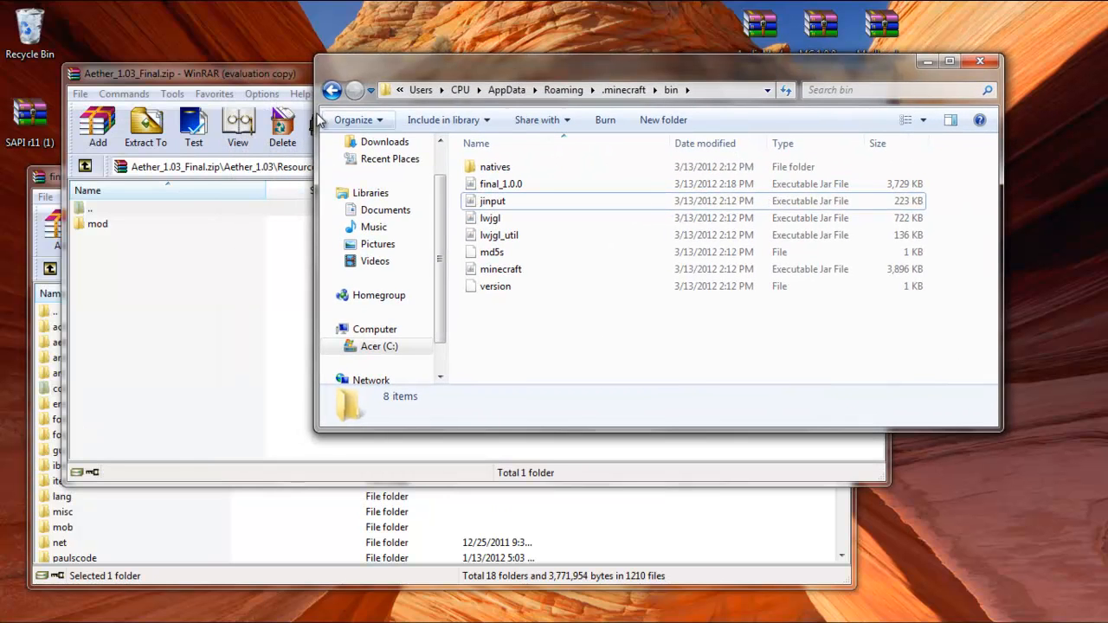
{"action": "left_click", "coordinate": [333, 90]}
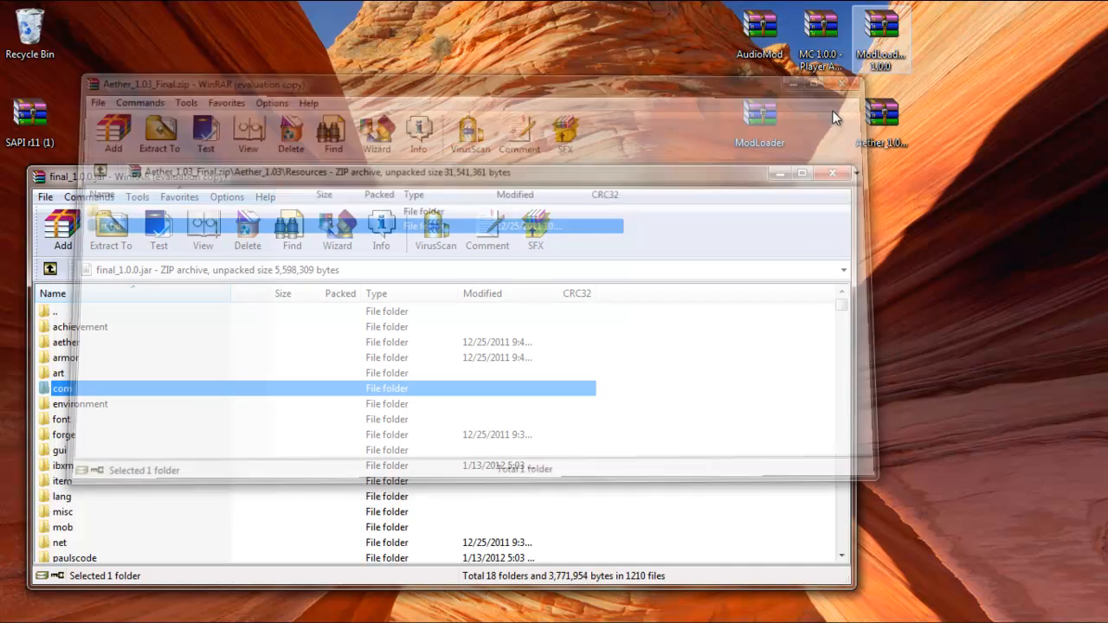
{"action": "left_click", "coordinate": [831, 173]}
{"action": "type", "text": "mc"}
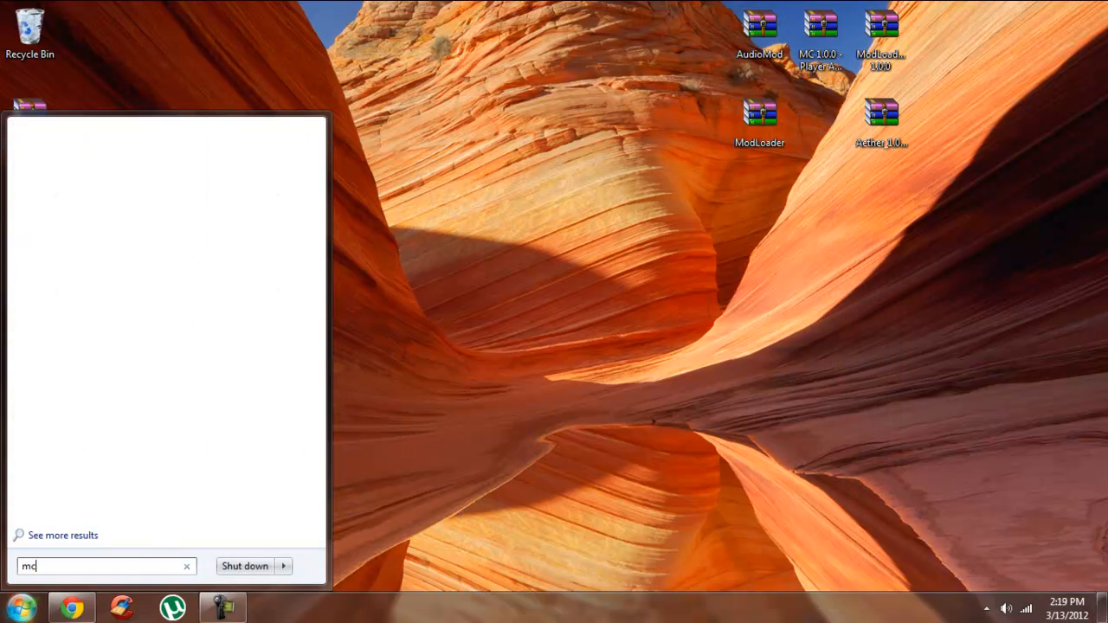
- Run the Minecraft launcher from a Start search so it opens with login fields filled
{"action": "type", "text": "down"}
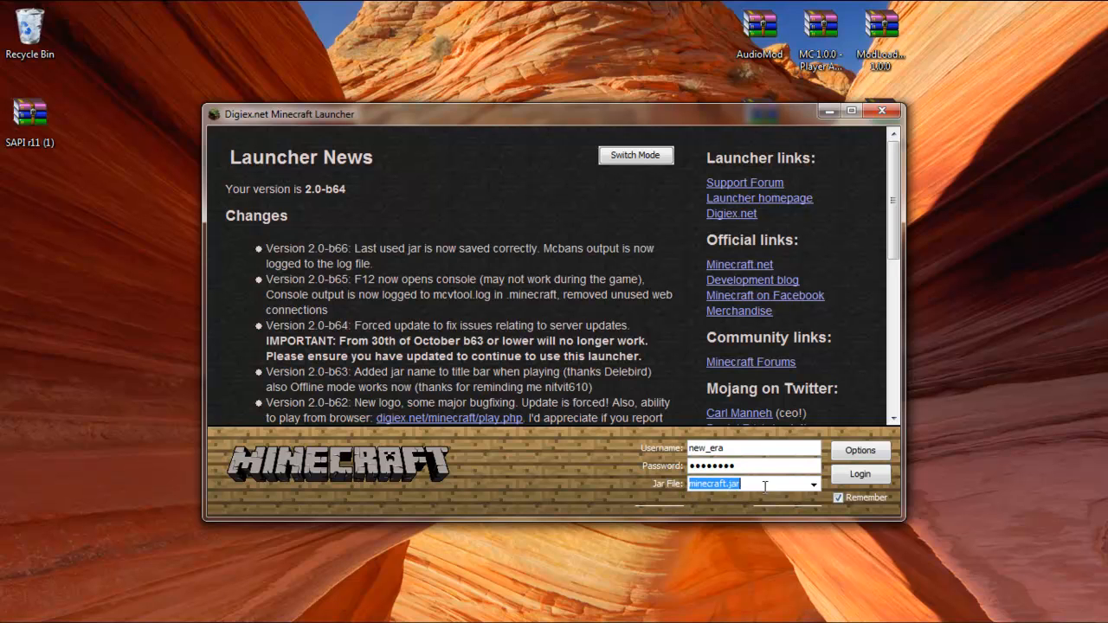
- Select final_1.0.0.jar as the game jar and log in to launch Minecraft
{"action": "left_click", "coordinate": [810, 485]}
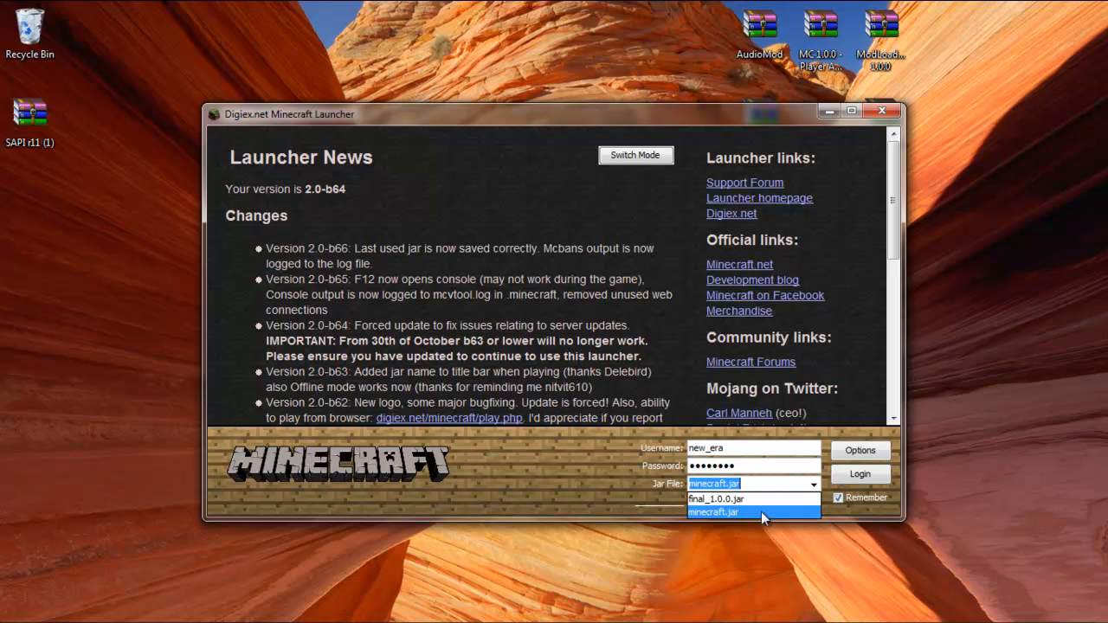
{"action": "left_click", "coordinate": [716, 499]}
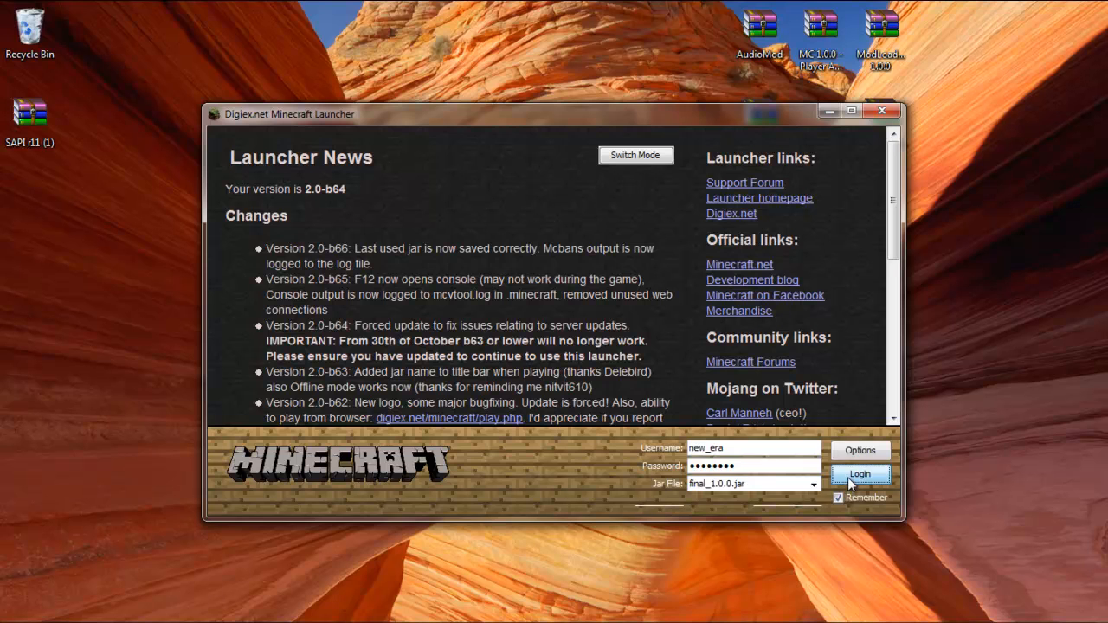
{"action": "left_click", "coordinate": [859, 474]}
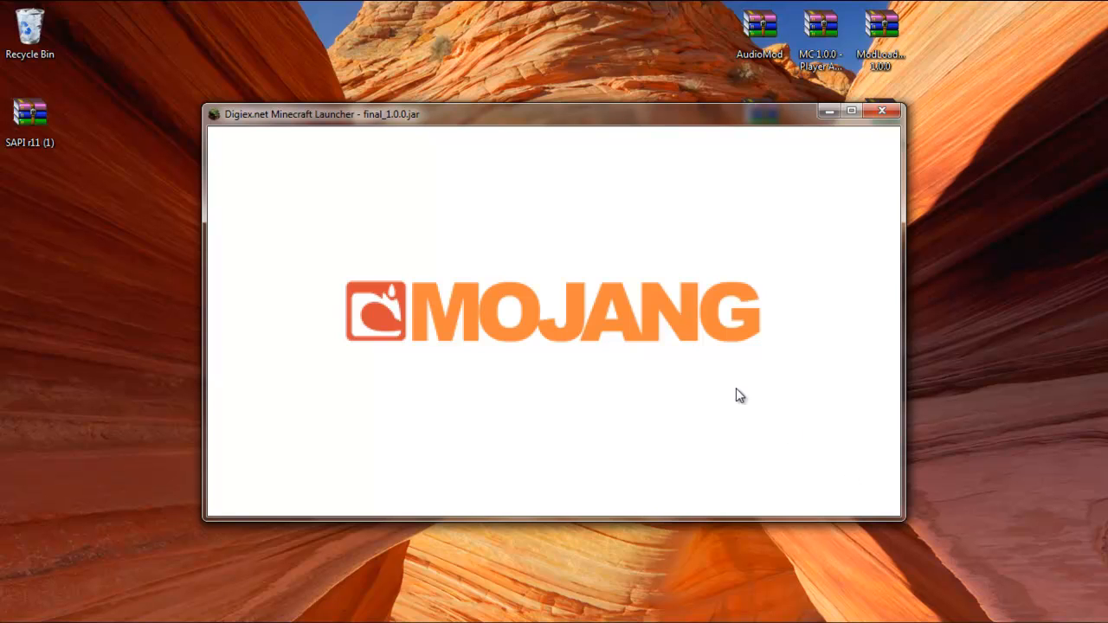
{"action": "mouse_move", "coordinate": [460, 225]}
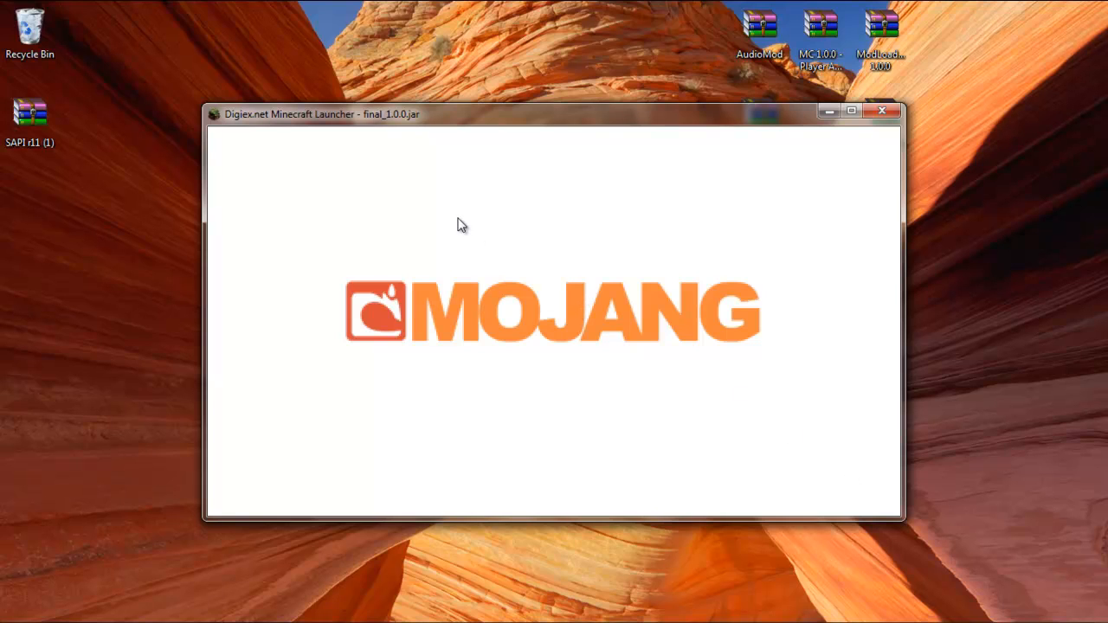
{"action": "mouse_move", "coordinate": [436, 258]}
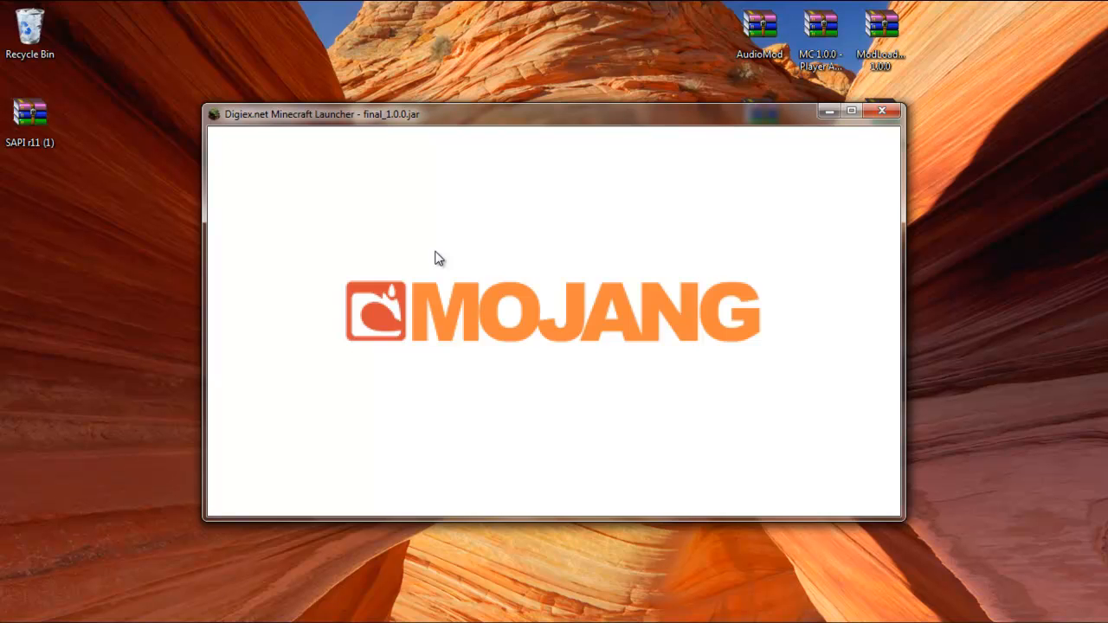